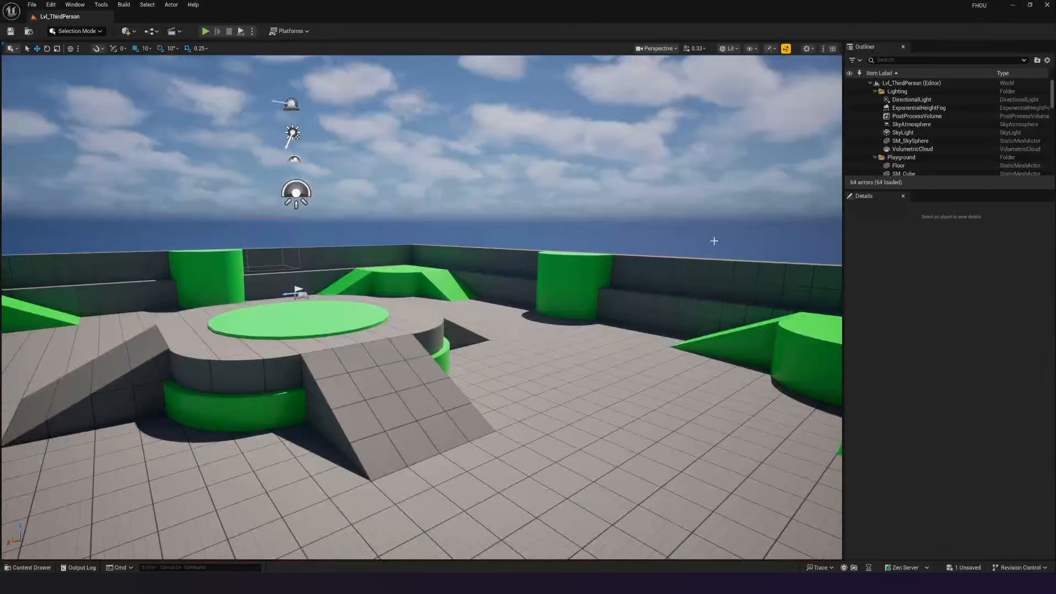
Lower the DirectionalLight intensity to 0.5 lux for a night-like level.
{"action": "left_click", "coordinate": [911, 99]}
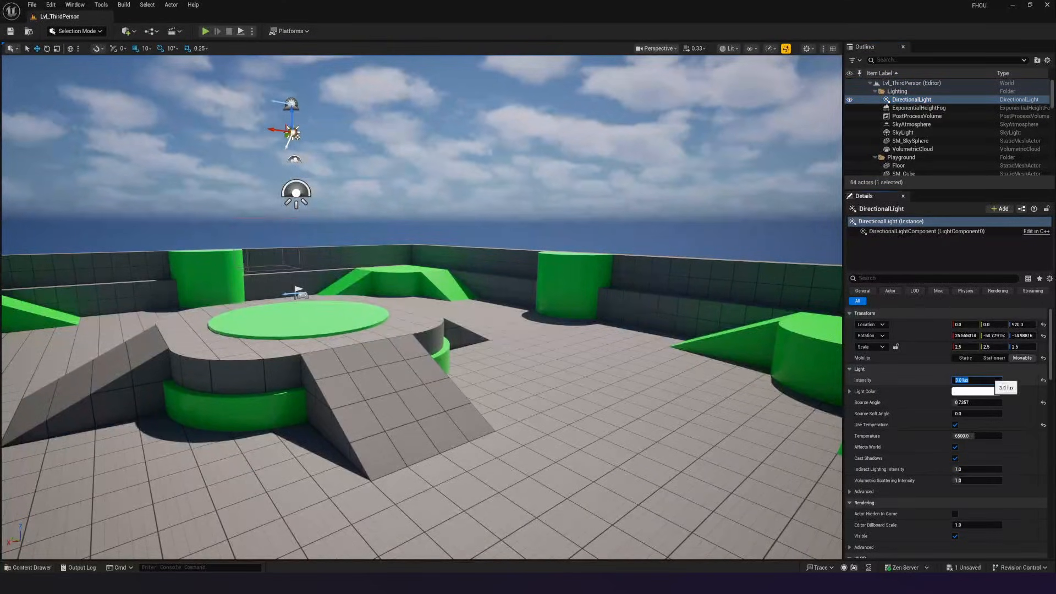
{"action": "type", "text": "0.5"}
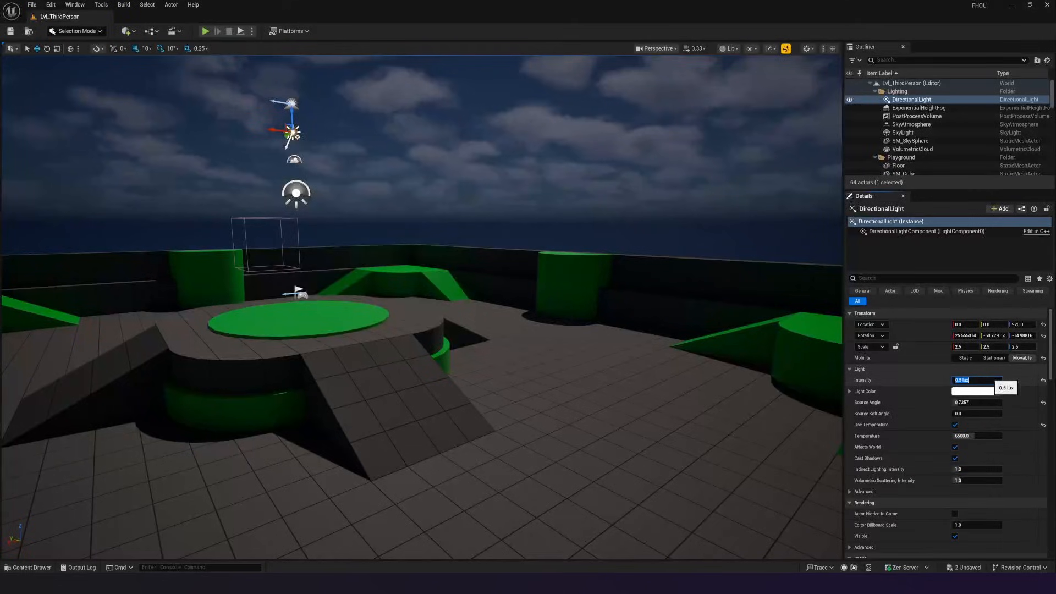
{"action": "left_click", "coordinate": [28, 567]}
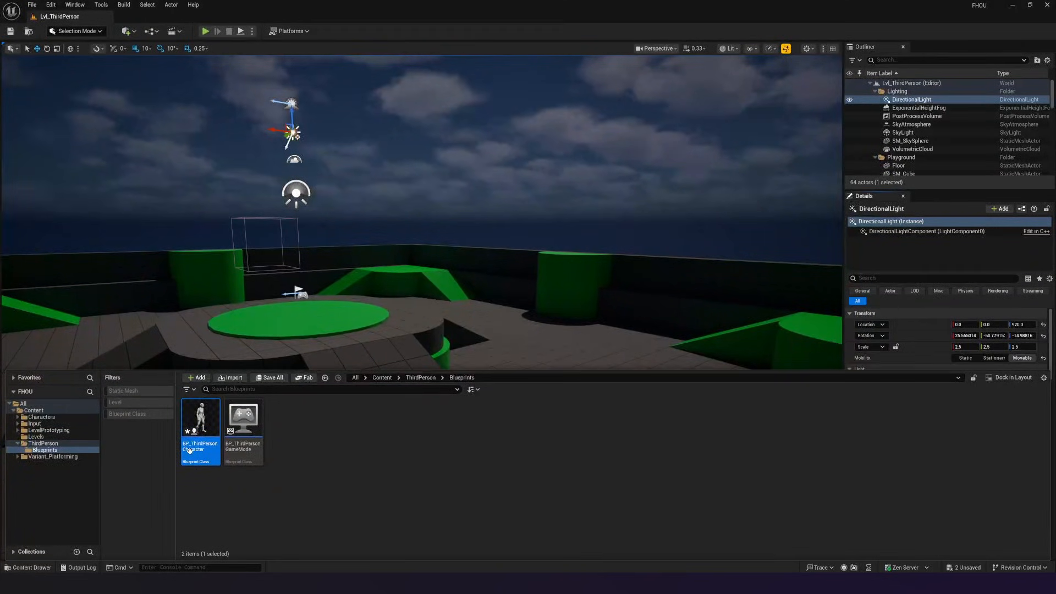
{"action": "mouse_move", "coordinate": [200, 420]}
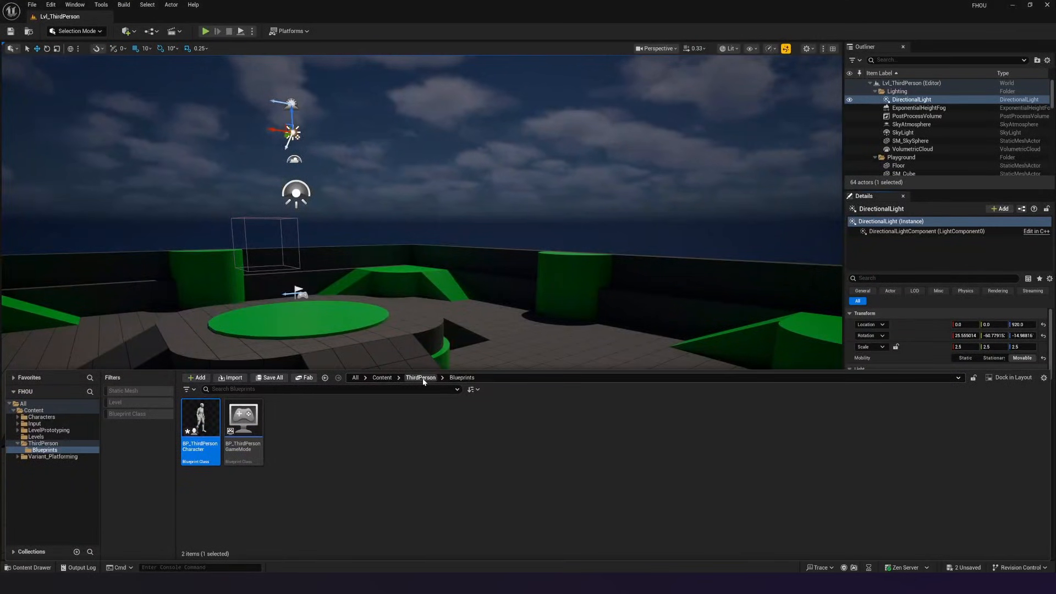
Open BP_ThirdPersonCharacter and view its character in the Viewport.
{"action": "double_click", "coordinate": [200, 417]}
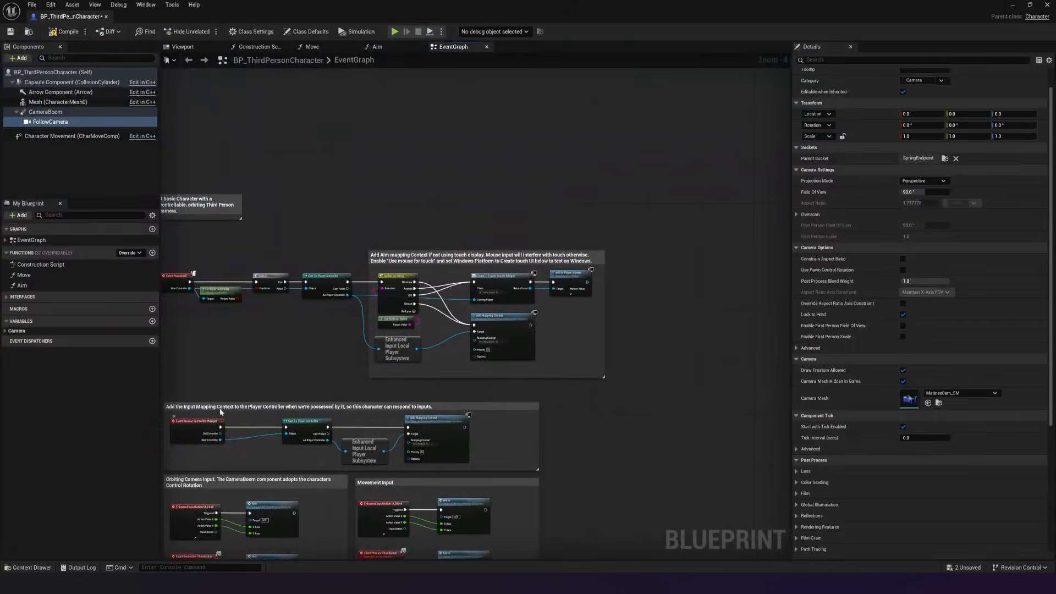
{"action": "left_click", "coordinate": [183, 46]}
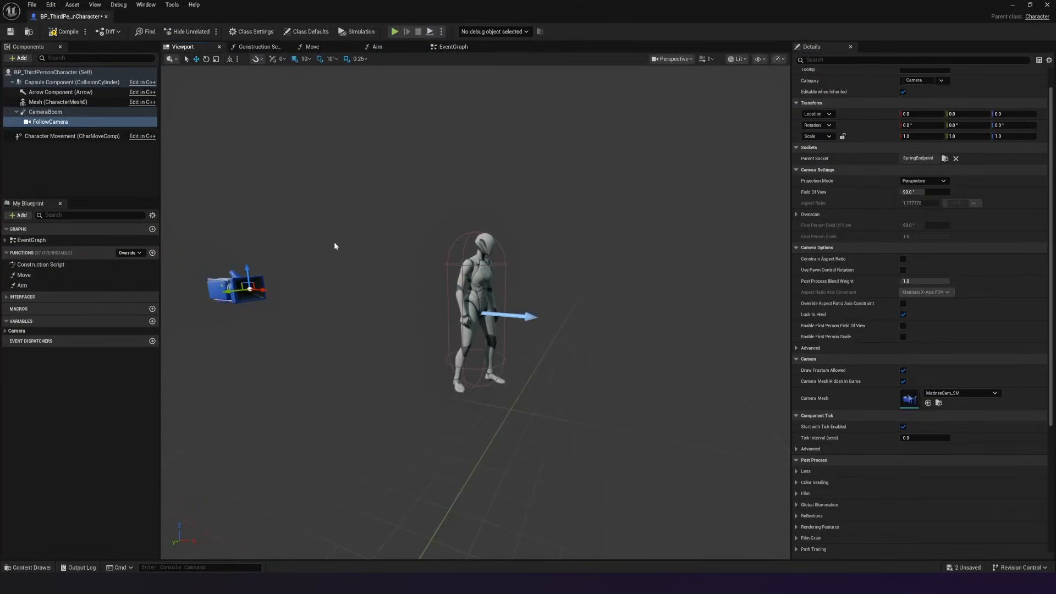
{"action": "mouse_move", "coordinate": [116, 182]}
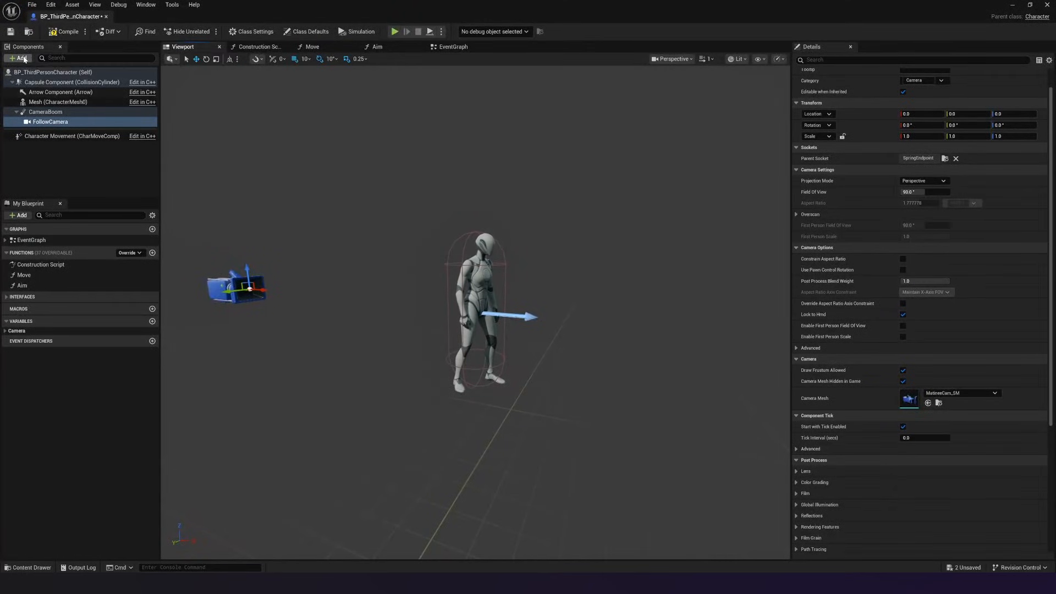
Add a Spot Light component to the character, found by searching 'spot'.
{"action": "left_click", "coordinate": [20, 58]}
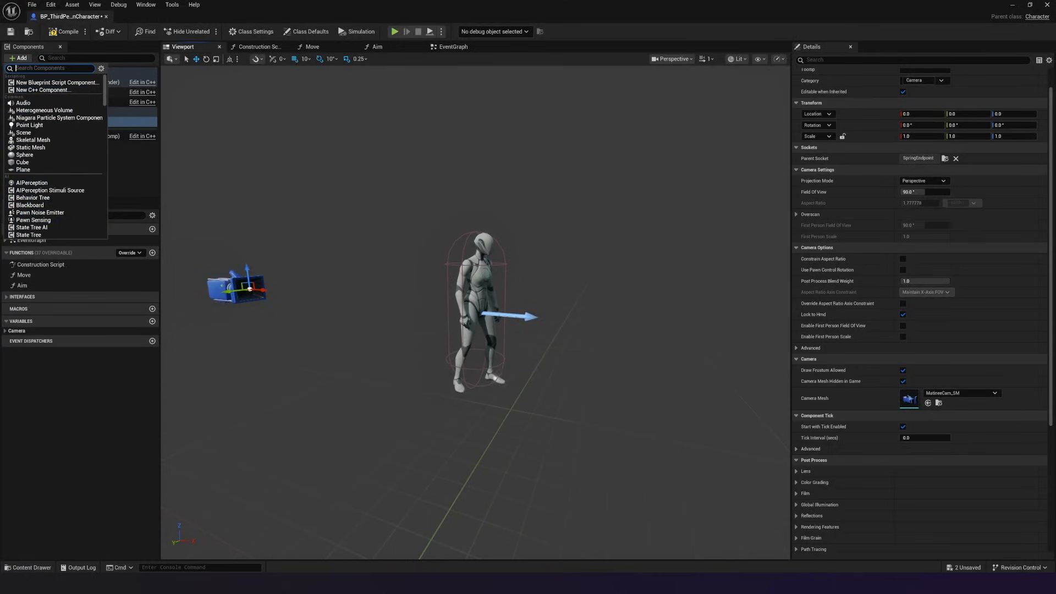
{"action": "type", "text": "spot"}
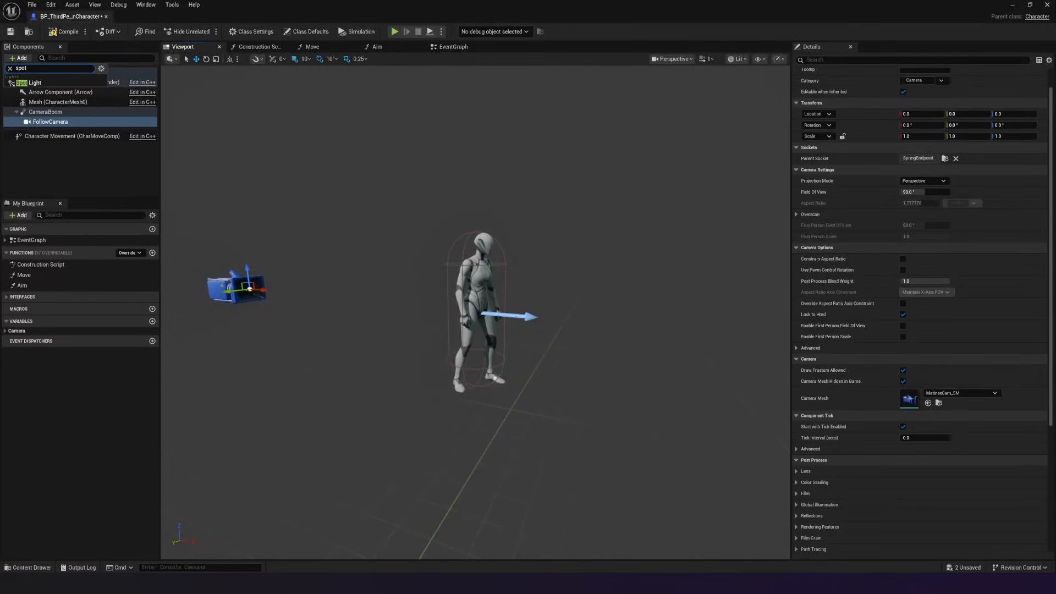
{"action": "mouse_move", "coordinate": [33, 82]}
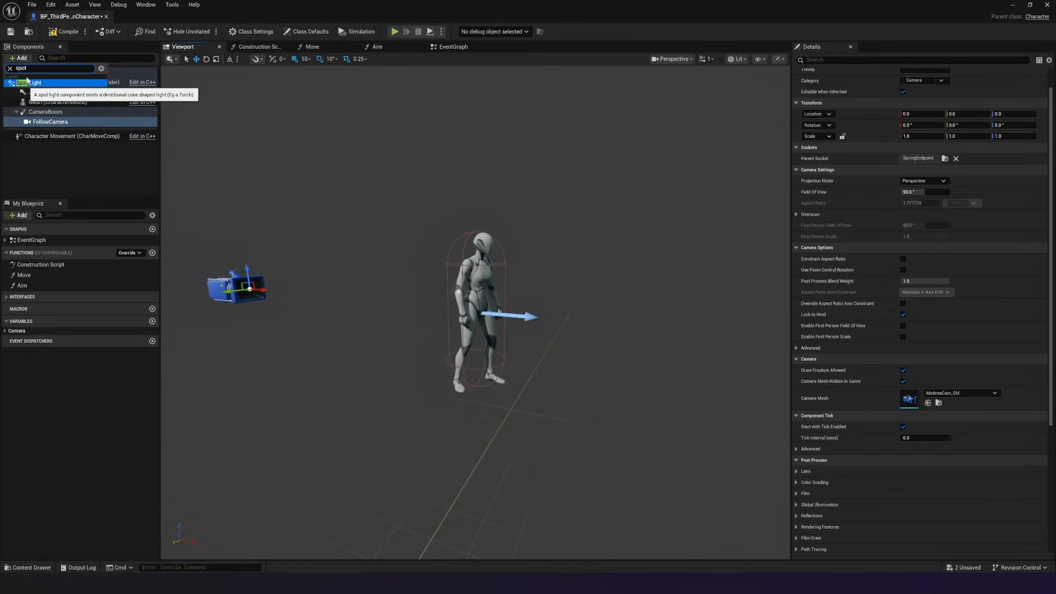
{"action": "left_click", "coordinate": [32, 82]}
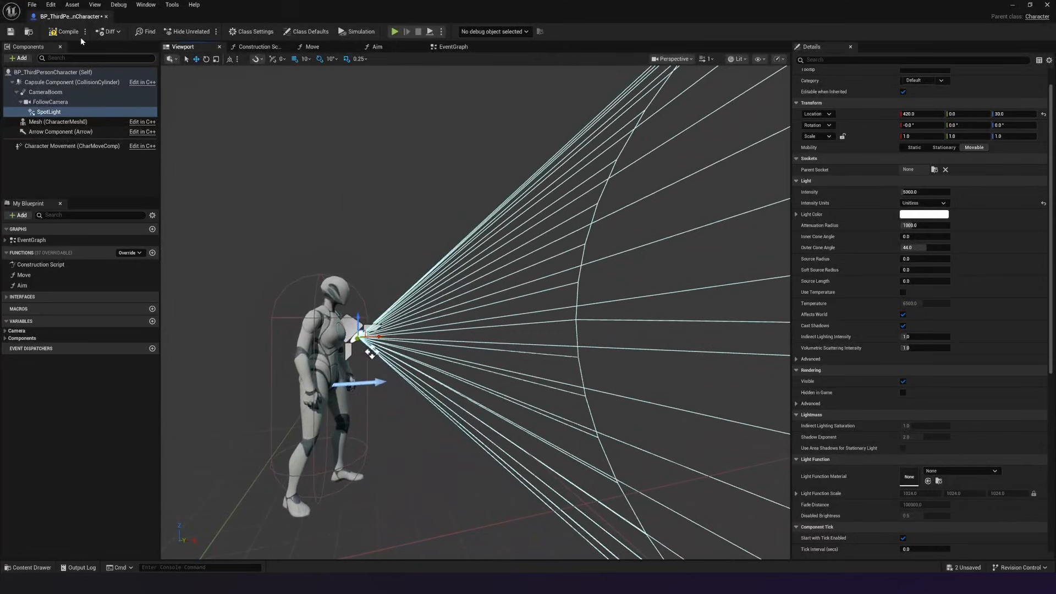
{"action": "mouse_move", "coordinate": [67, 32]}
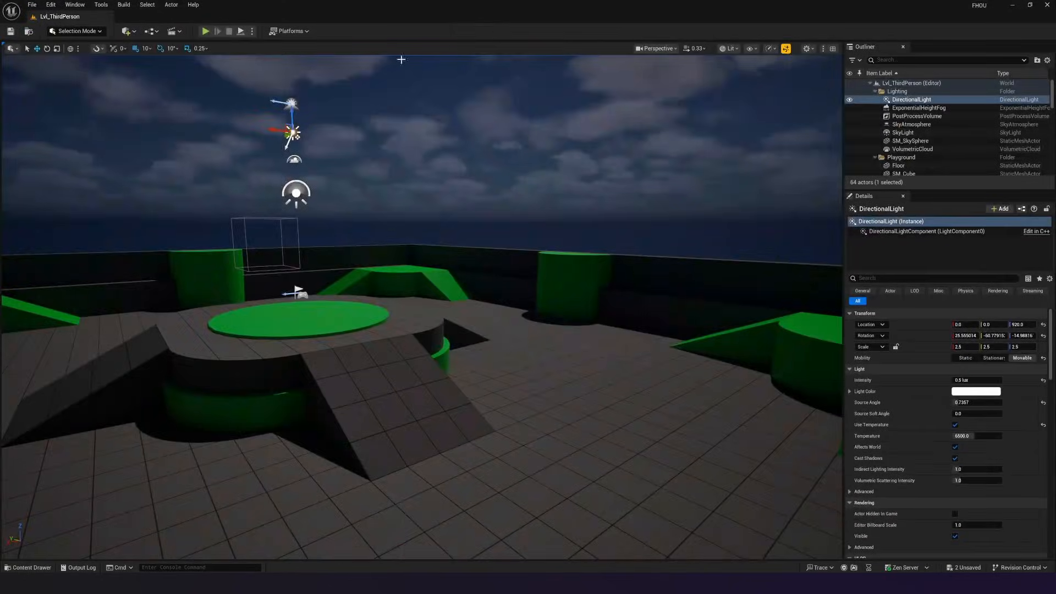
Play the dark level to check the character's spotlight, then stop.
{"action": "left_click", "coordinate": [205, 31]}
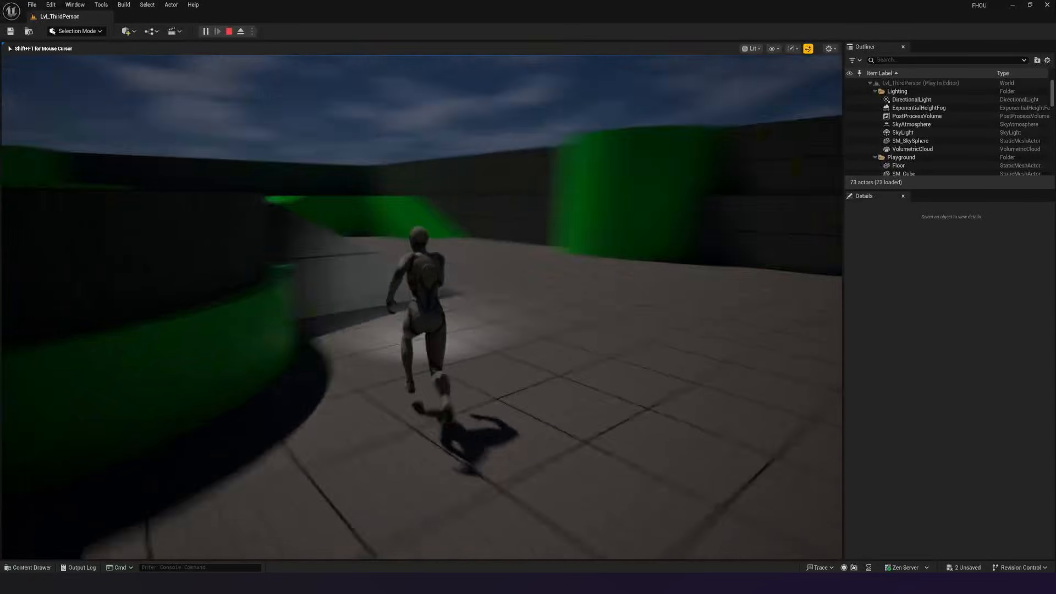
{"action": "left_click", "coordinate": [228, 31]}
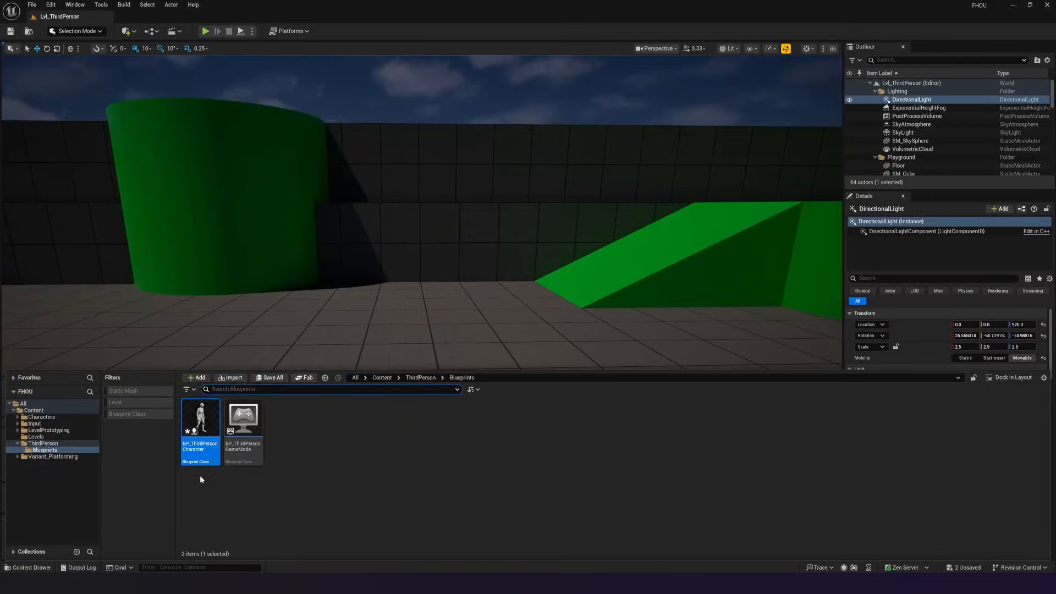
Set the SpotLight intensity to 10000 and its light colour to pale blue.
{"action": "double_click", "coordinate": [200, 417]}
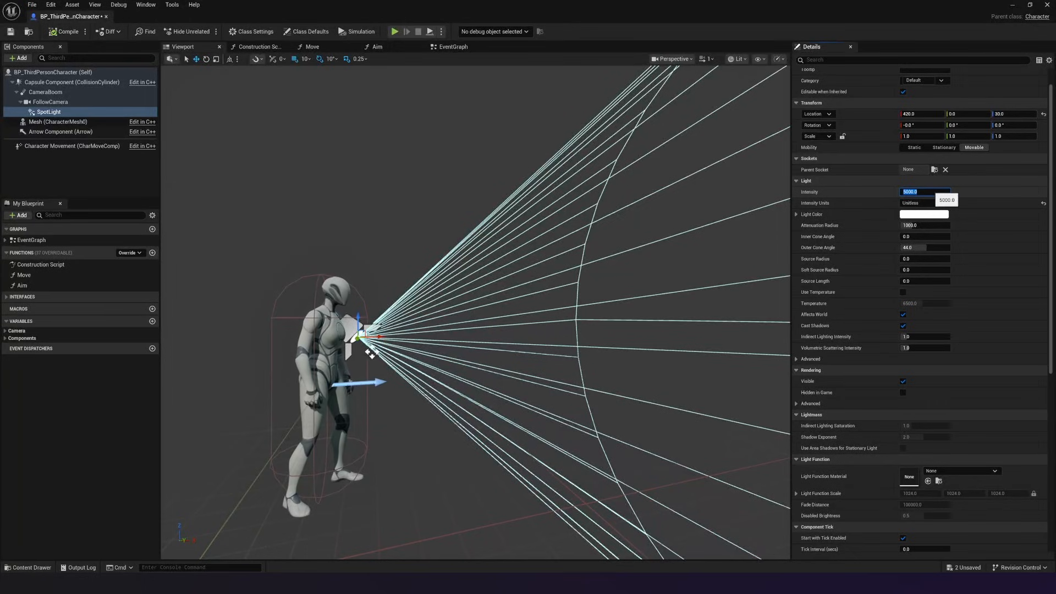
{"action": "type", "text": "10000"}
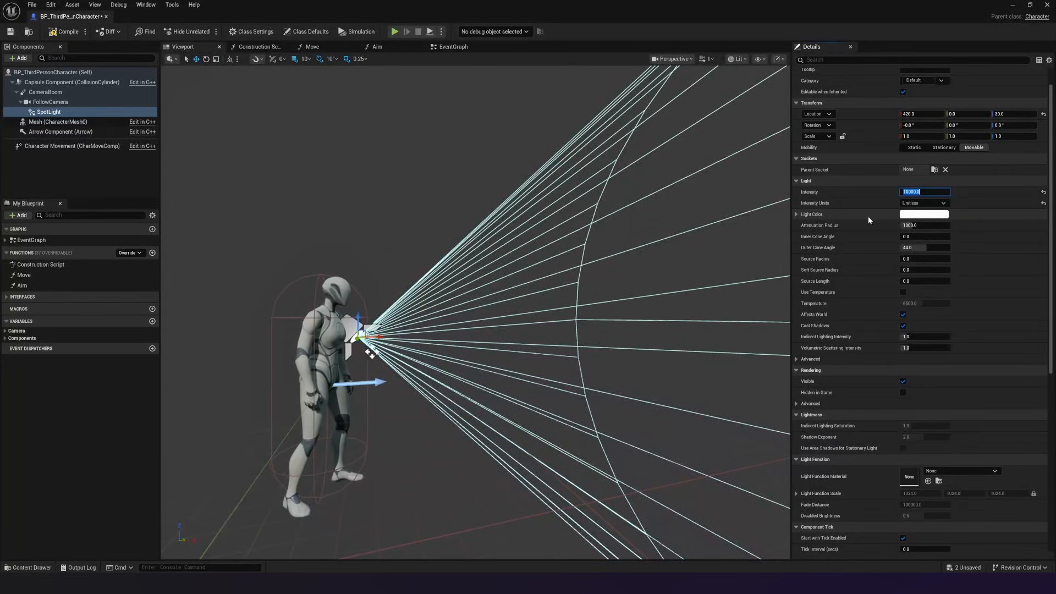
{"action": "left_click", "coordinate": [923, 214]}
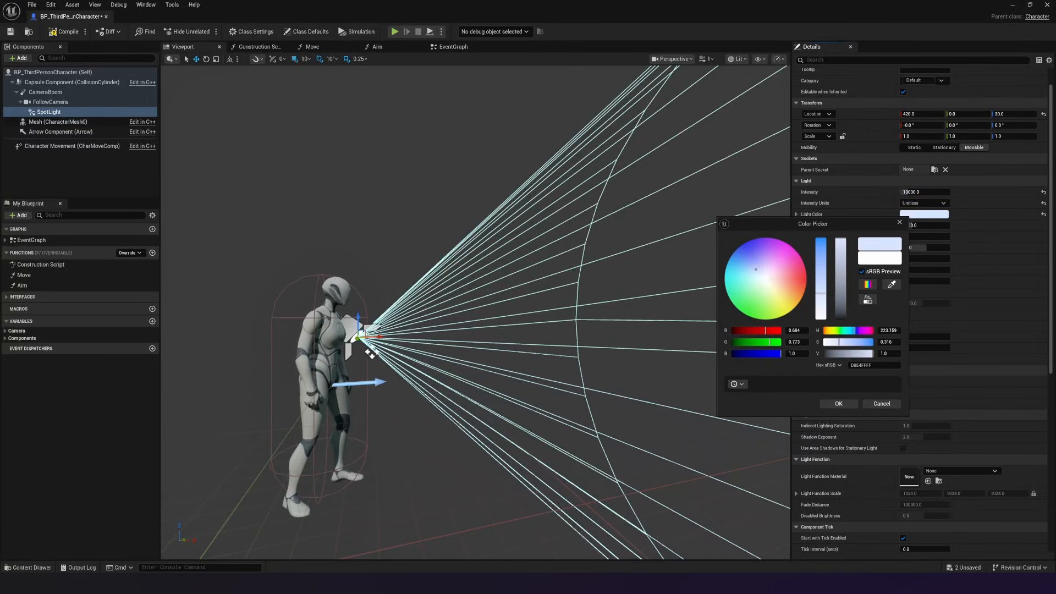
{"action": "left_click", "coordinate": [838, 403]}
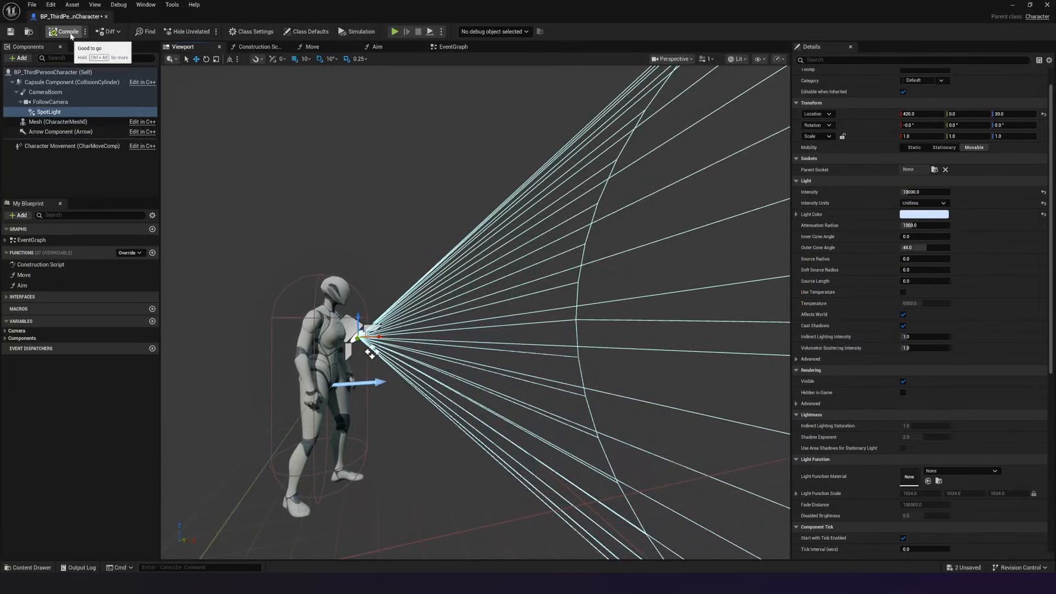
{"action": "mouse_move", "coordinate": [249, 7]}
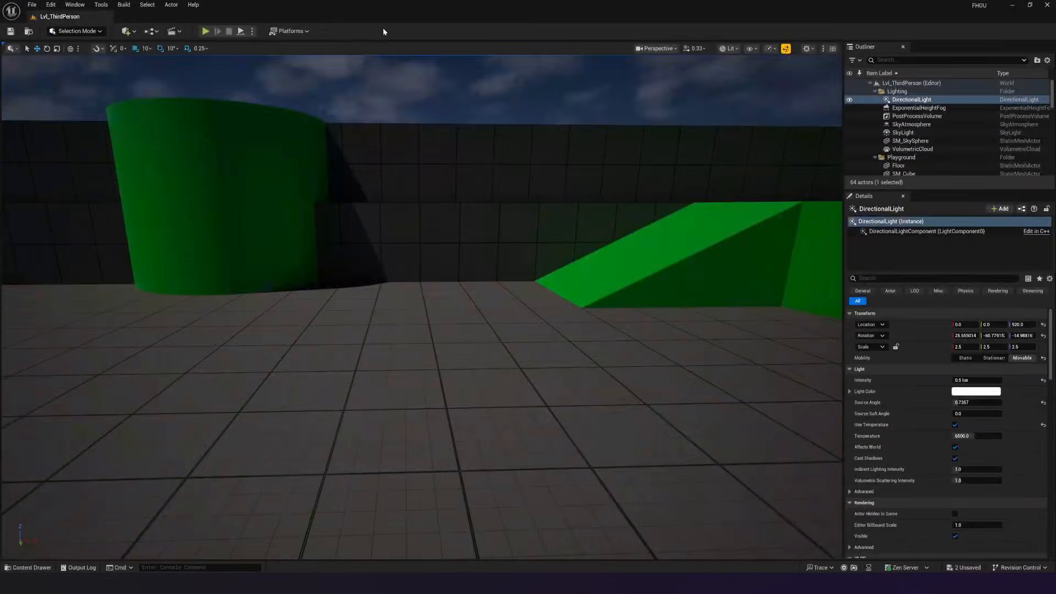
Play-test the level to see the brighter flashlight, then stop.
{"action": "left_click", "coordinate": [205, 31]}
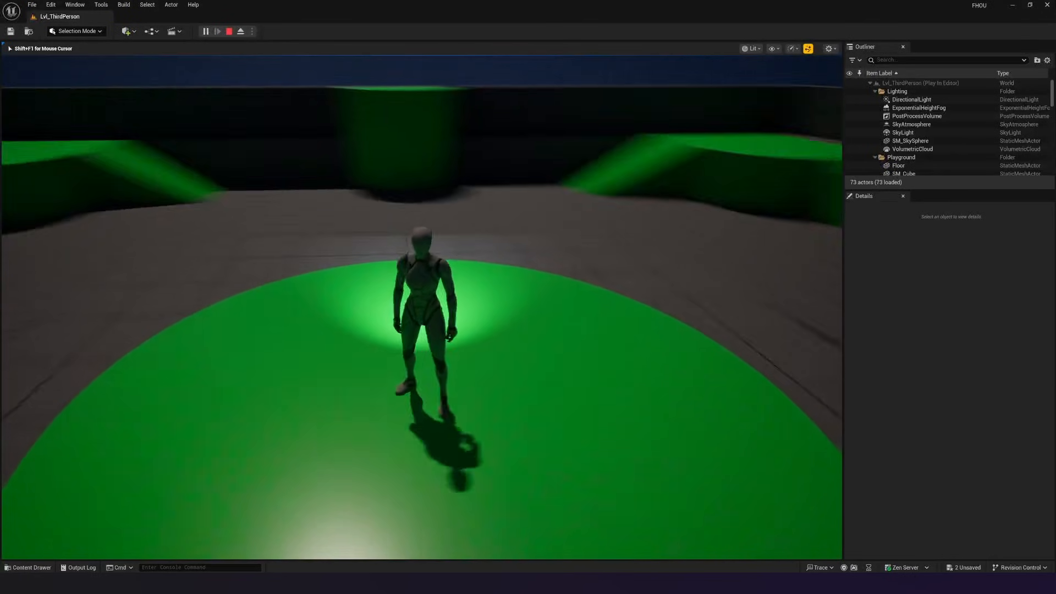
{"action": "left_click", "coordinate": [228, 31]}
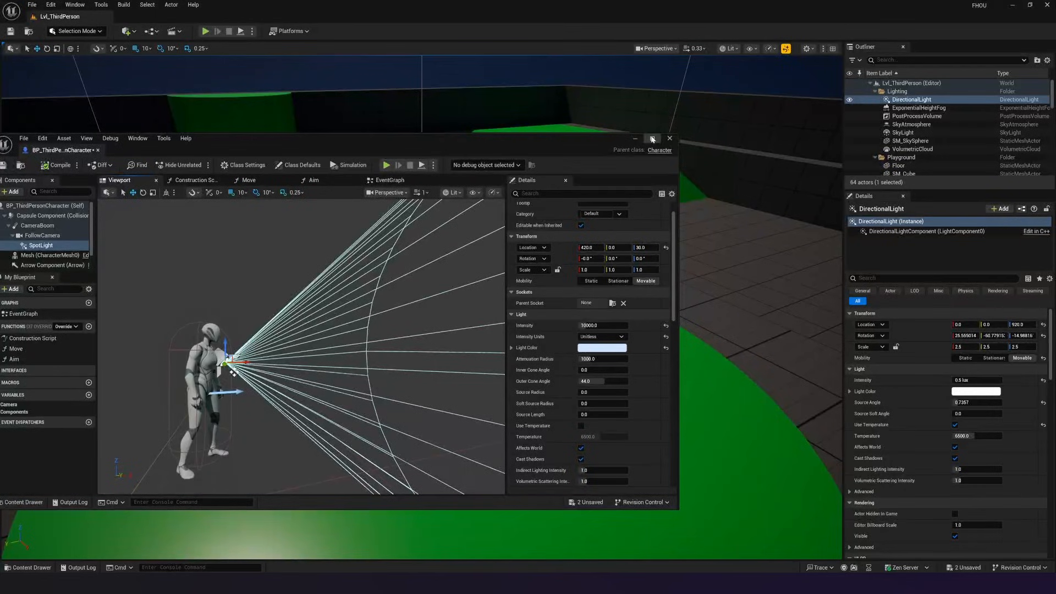
Parent the SpotLight under the character Mesh and start a play-test.
{"action": "left_click", "coordinate": [651, 139]}
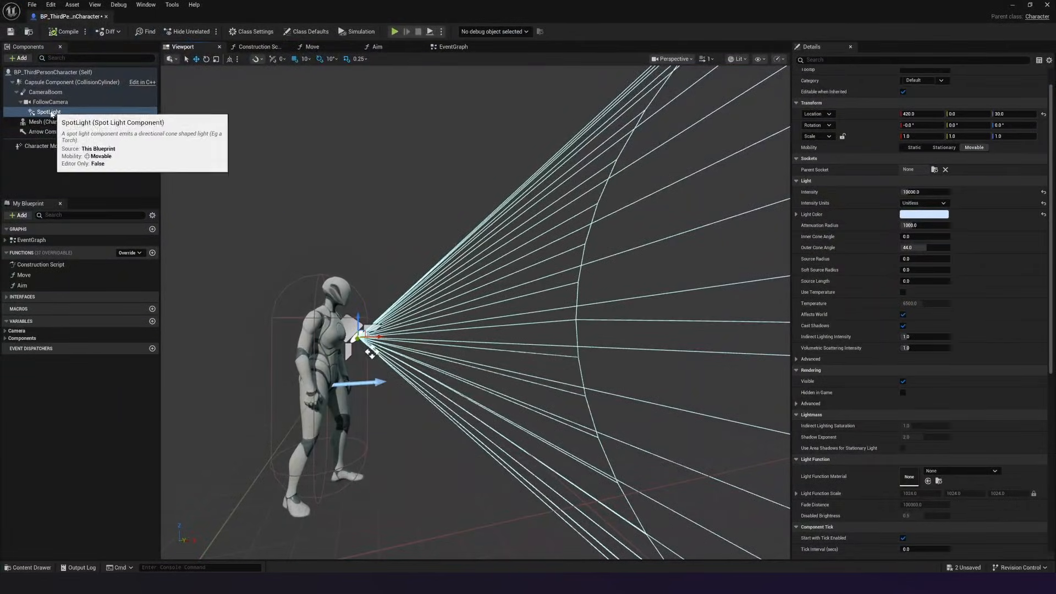
{"action": "mouse_move", "coordinate": [45, 150]}
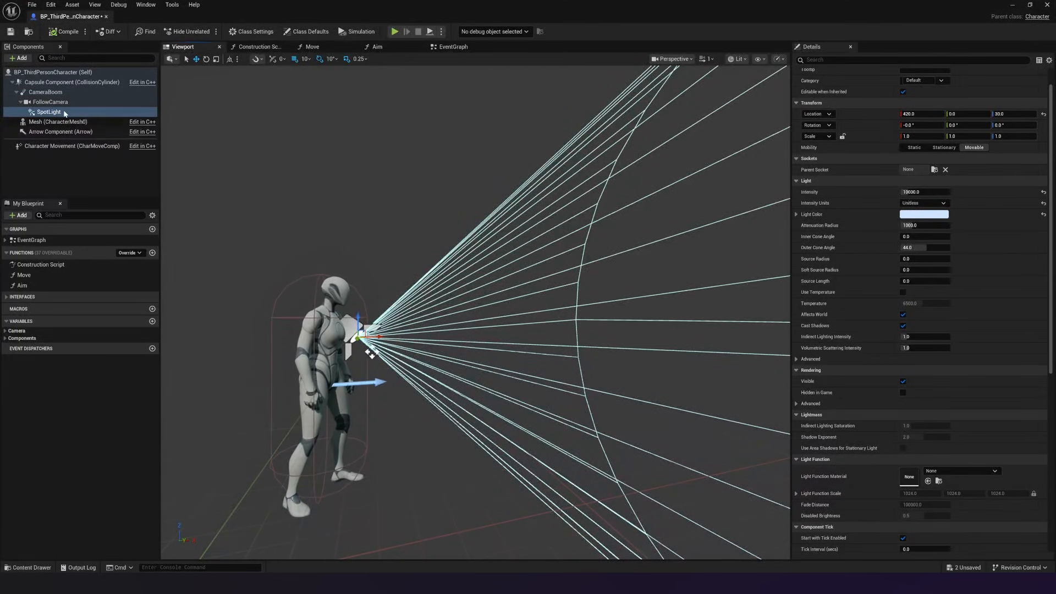
{"action": "mouse_move", "coordinate": [48, 112]}
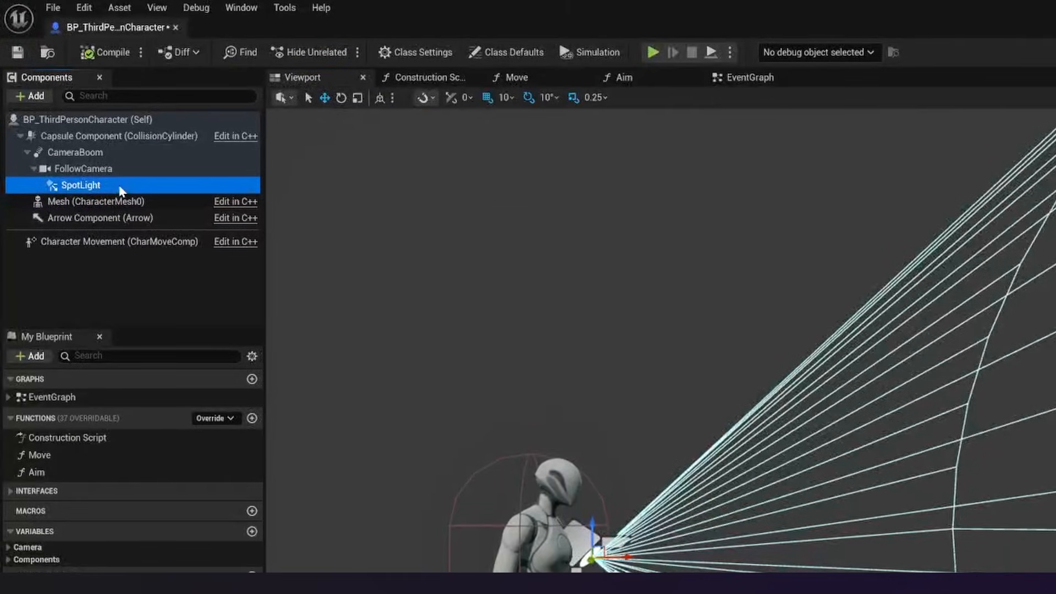
{"action": "left_click_drag", "start_coordinate": [79, 184], "coordinate": [94, 202]}
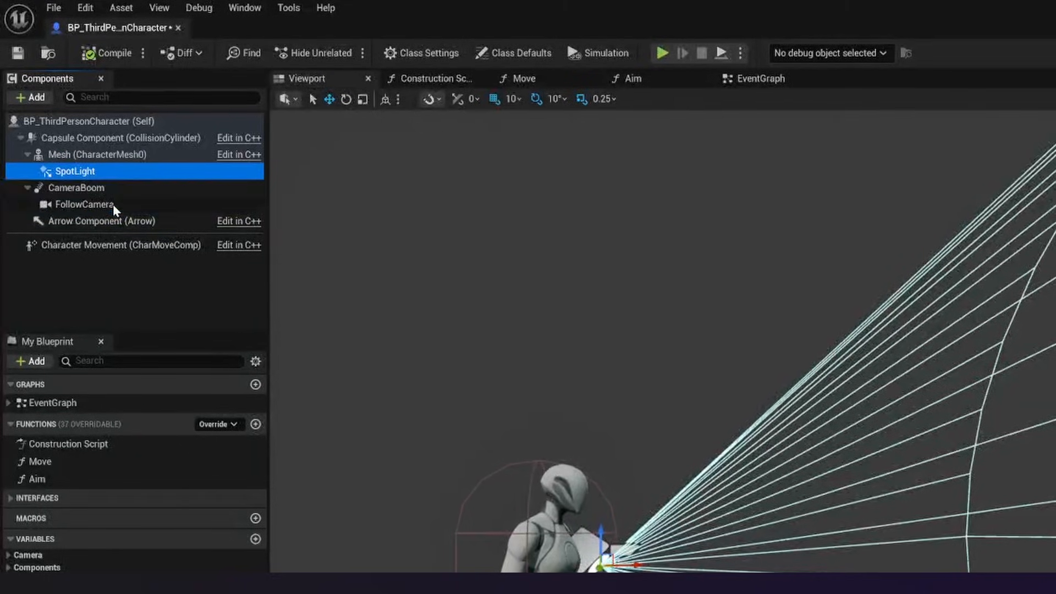
{"action": "left_click", "coordinate": [661, 53]}
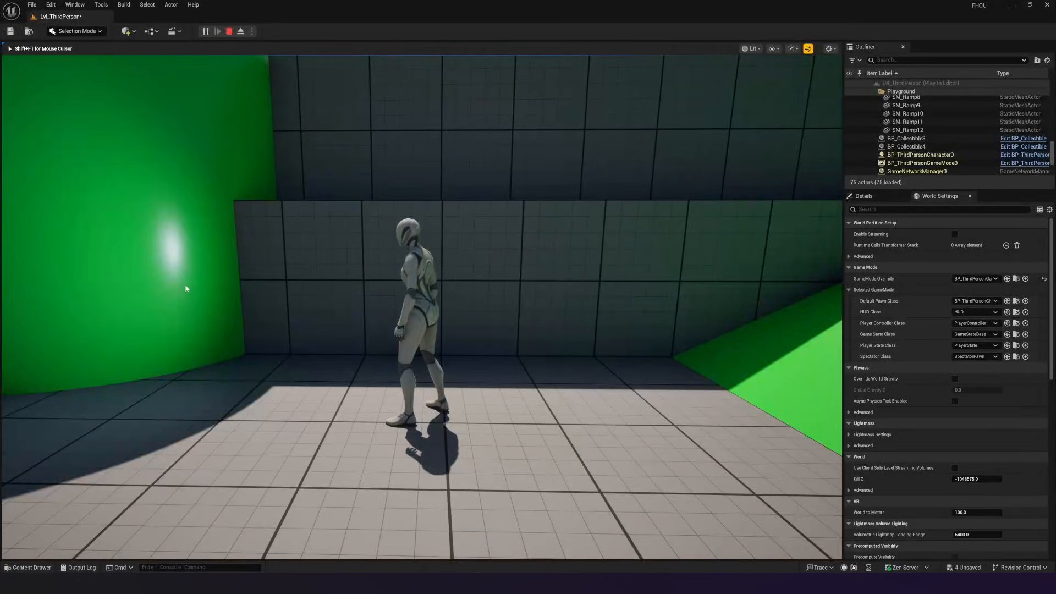
Stop the play session and reopen BP_ThirdPersonCharacter from the Content Drawer.
{"action": "left_click", "coordinate": [228, 31]}
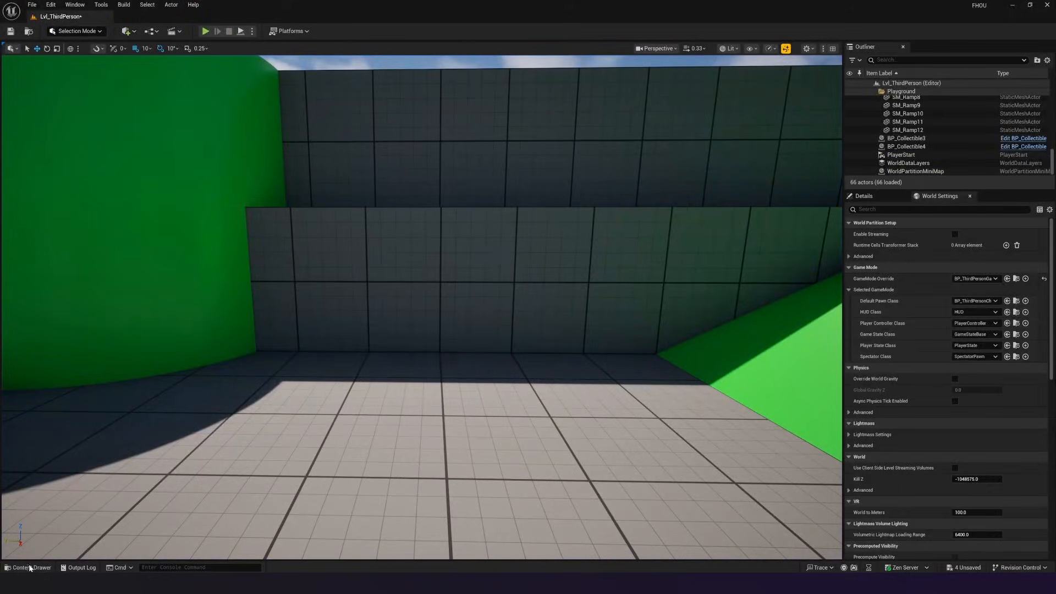
{"action": "left_click", "coordinate": [29, 567]}
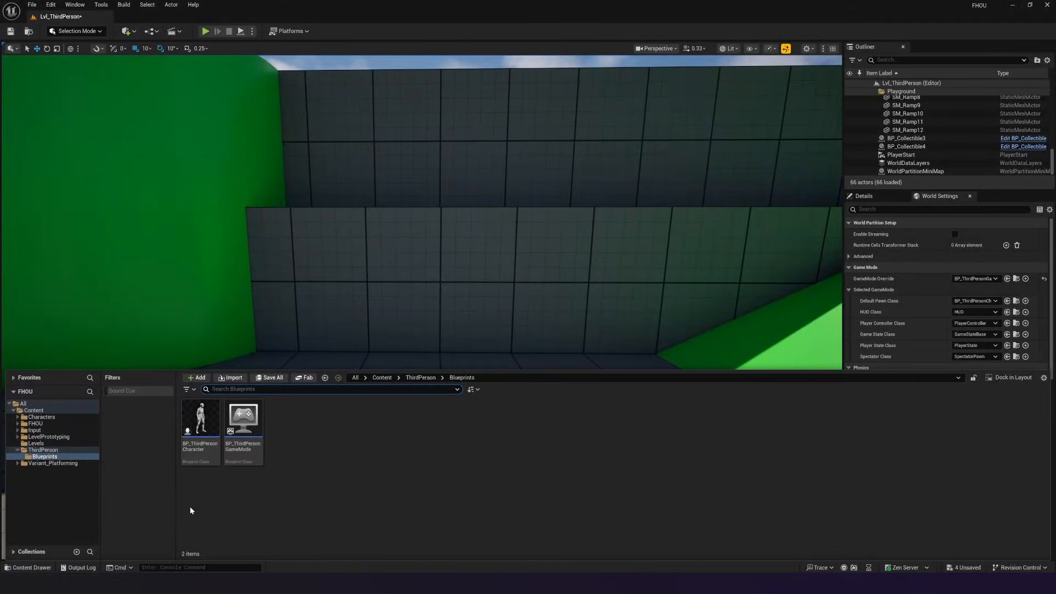
{"action": "double_click", "coordinate": [199, 417]}
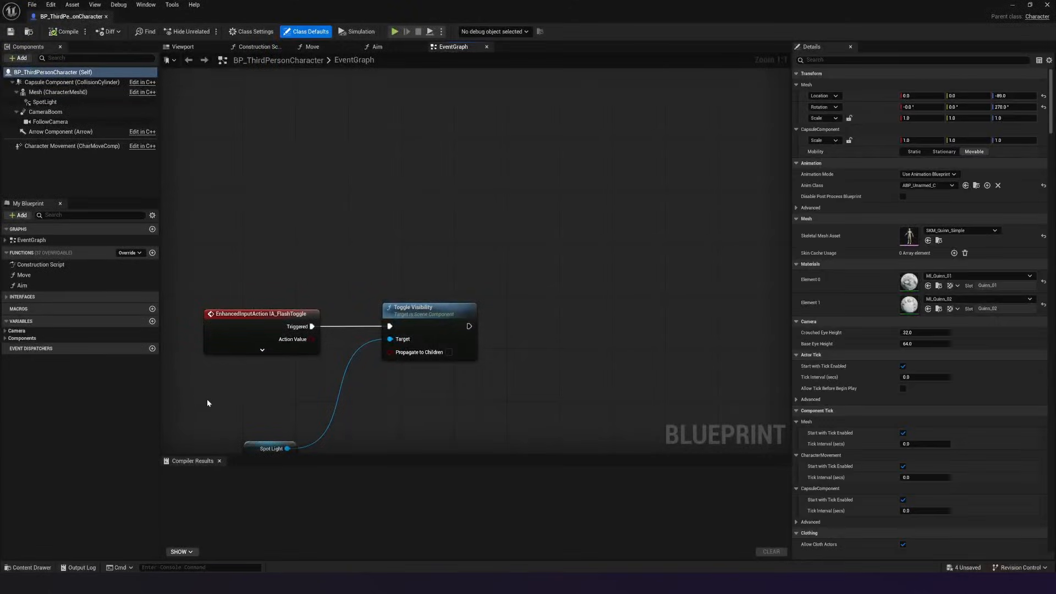
{"action": "mouse_move", "coordinate": [194, 52]}
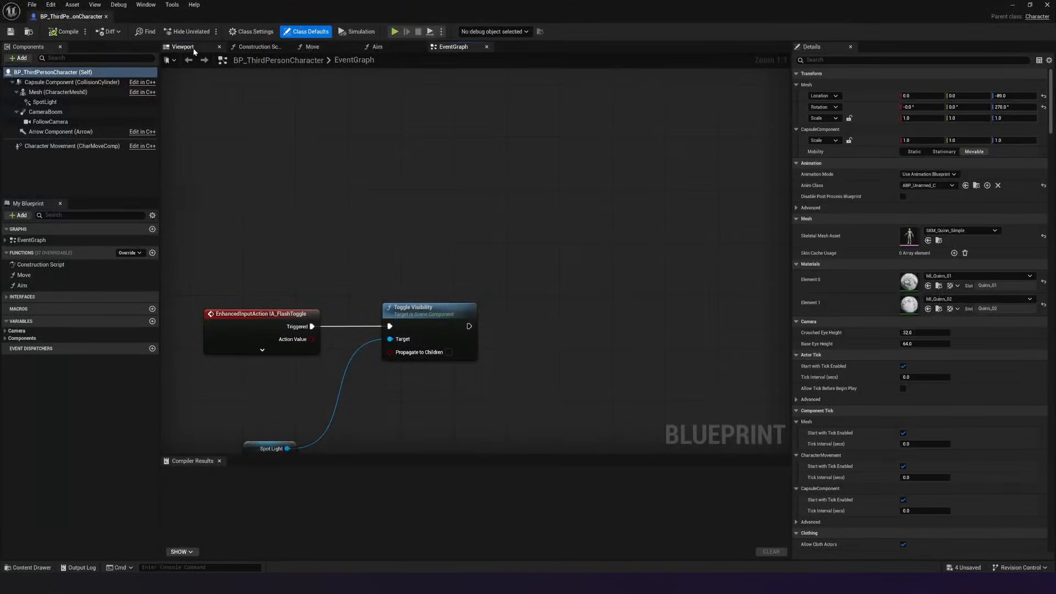
Select the SpotLight in the character Viewport and compile the blueprint.
{"action": "left_click", "coordinate": [182, 46]}
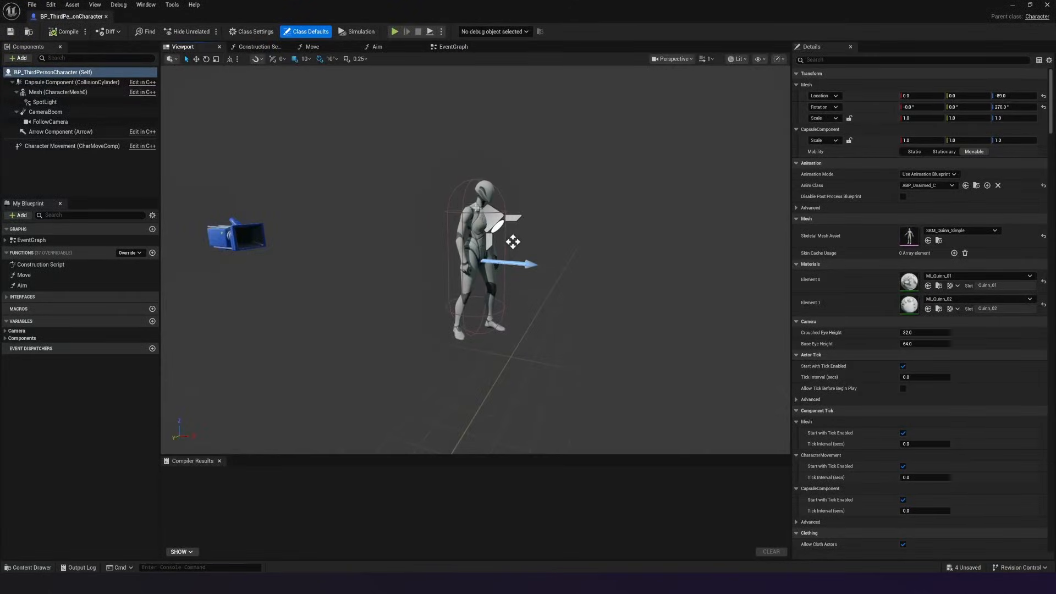
{"action": "left_click", "coordinate": [45, 101]}
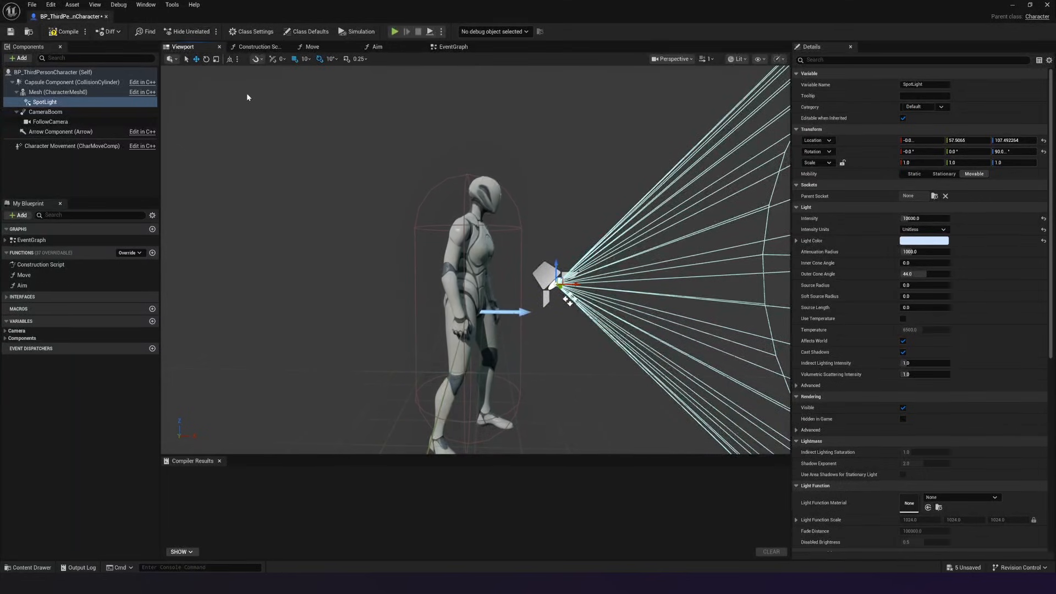
{"action": "left_click", "coordinate": [65, 31]}
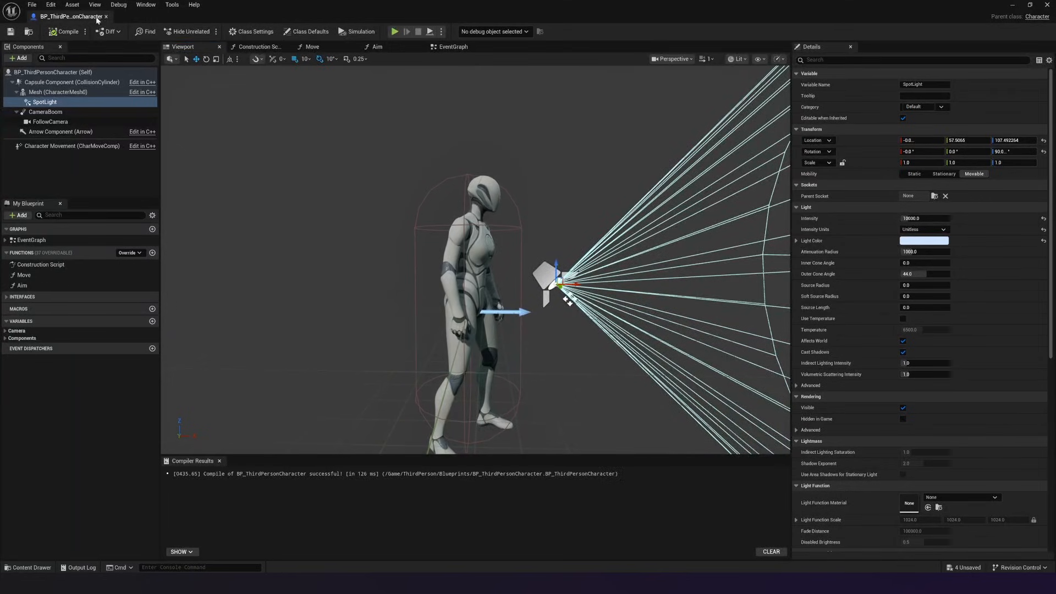